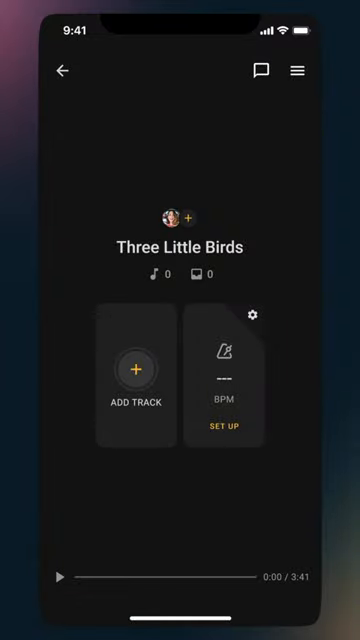
# Step: Add a new track via From community and browse the musicians' clips (Saulo, Raphael, Daniel, Giulio)
pyautogui.click(136, 372)
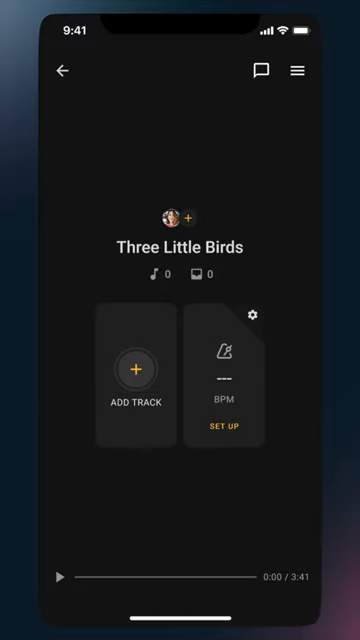
pyautogui.click(132, 386)
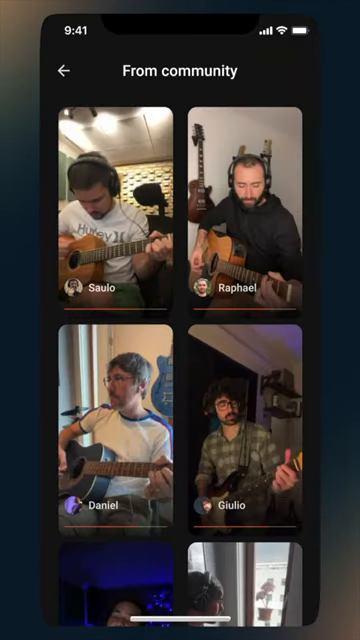
pyautogui.scroll(3)
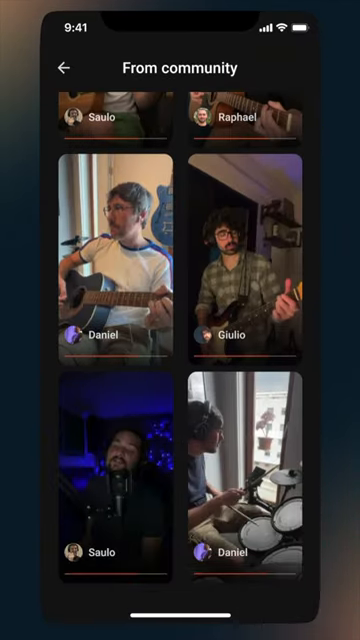
pyautogui.scroll(3)
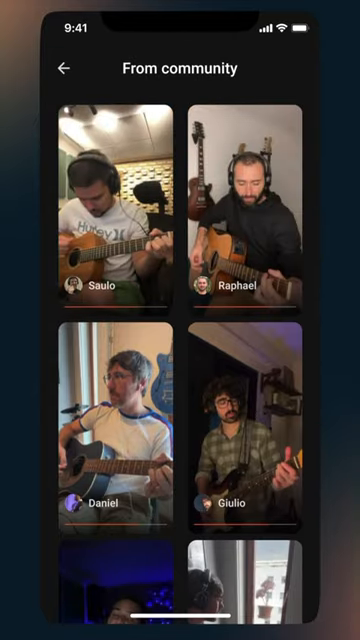